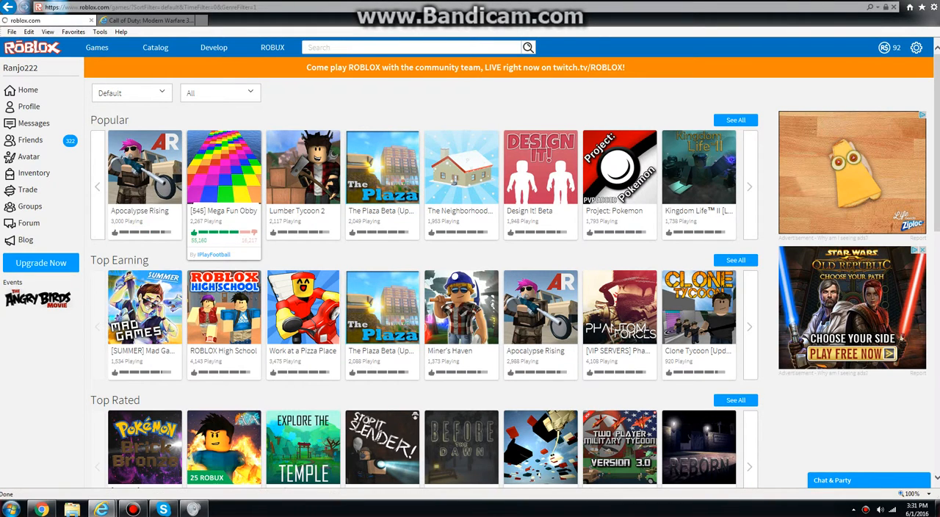
{"action": "mouse_move", "coordinate": [540, 167]}
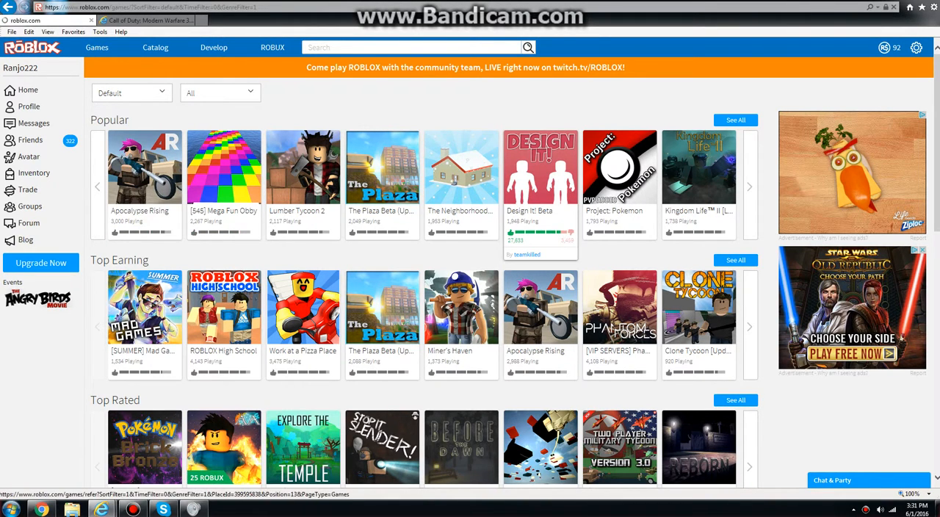
Open the [545] Mega Fun Obby game page from the Popular games list
{"action": "left_click", "coordinate": [223, 166]}
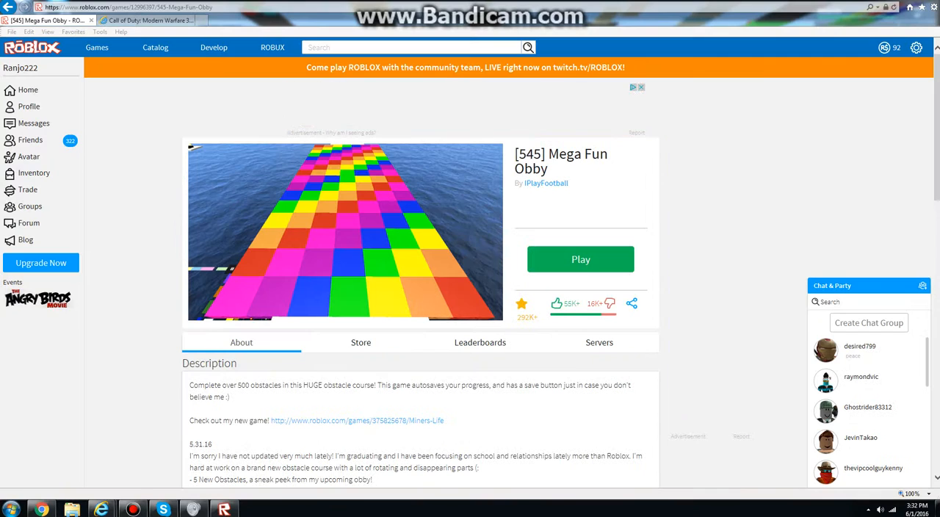
Launch Mega Fun Obby and dismiss the welcome notice to resume at stage 67
{"action": "left_click", "coordinate": [581, 259]}
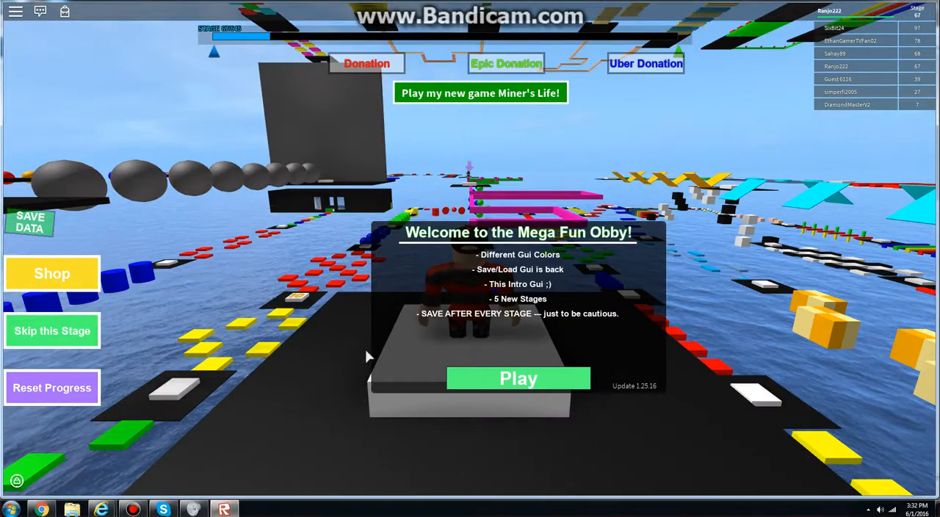
{"action": "left_click", "coordinate": [519, 379]}
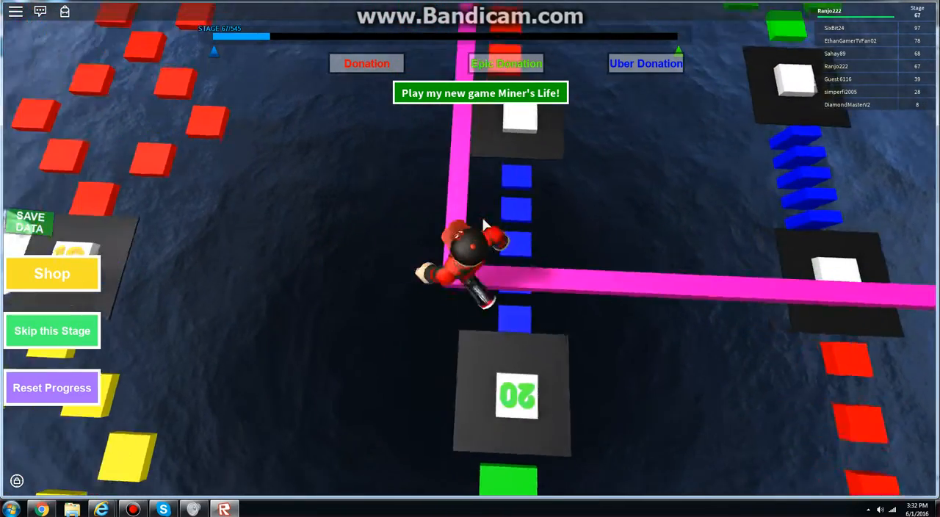
{"action": "left_click", "coordinate": [901, 509]}
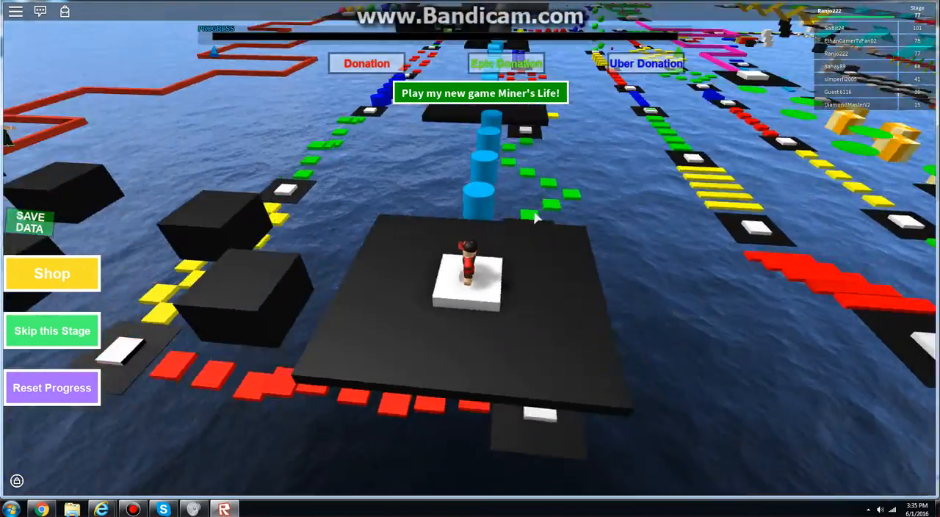
{"action": "mouse_move", "coordinate": [536, 217]}
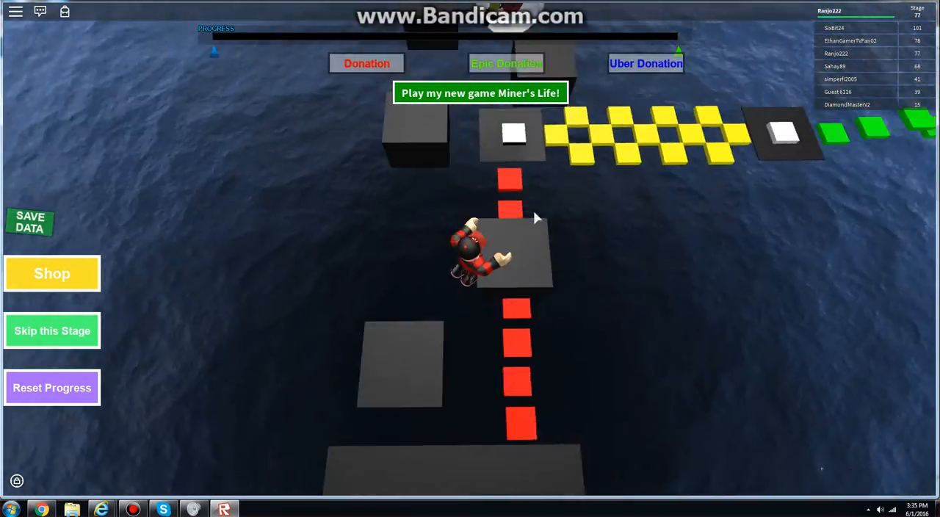